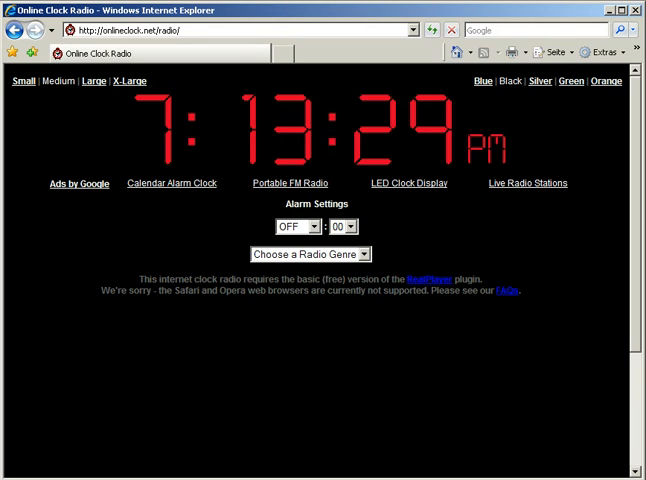
mouse_move(248, 218)
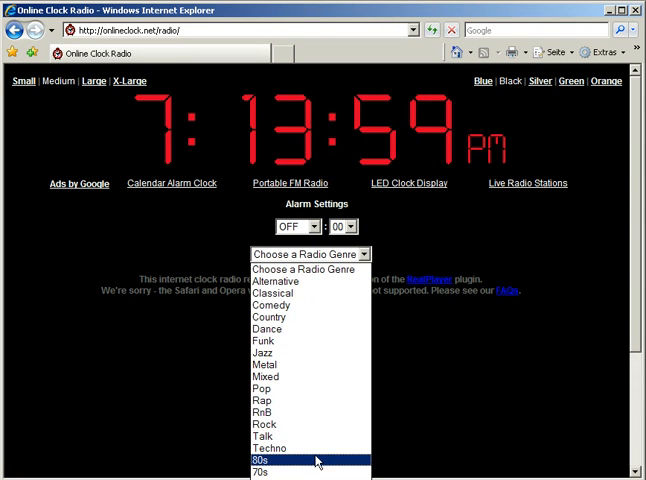
Choose the 80s genre and load the '101.fm - Awesome 80's' station in the player.
click(262, 456)
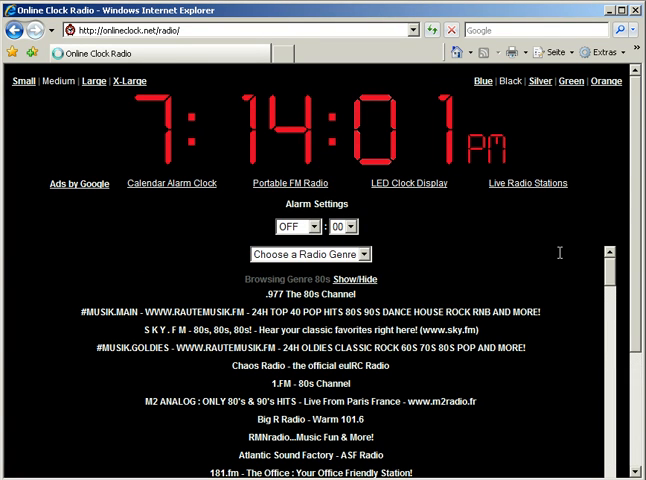
scroll(down, 3)
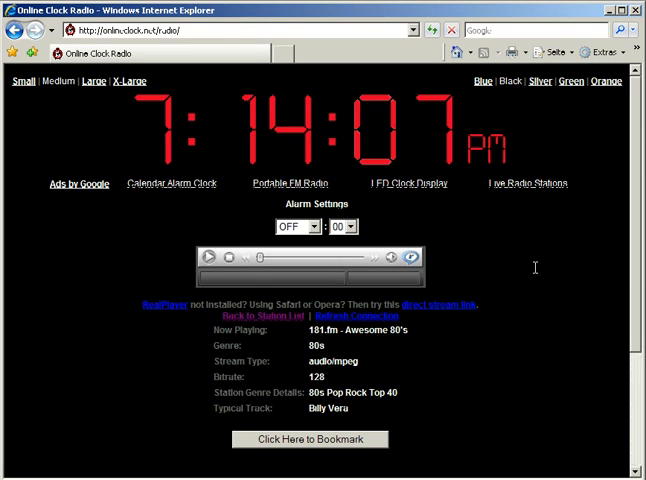
Return from the 80s player to the 80s station list.
click(208, 258)
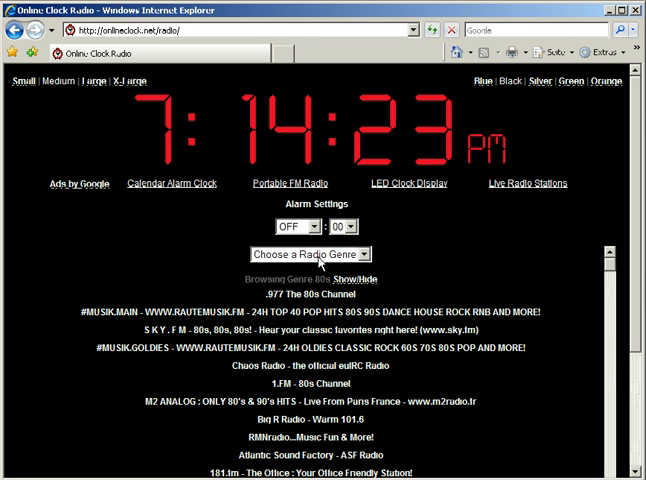
Switch the Radio Genre to Talk and browse down past stations like KRC Info Talk Sport.
click(310, 252)
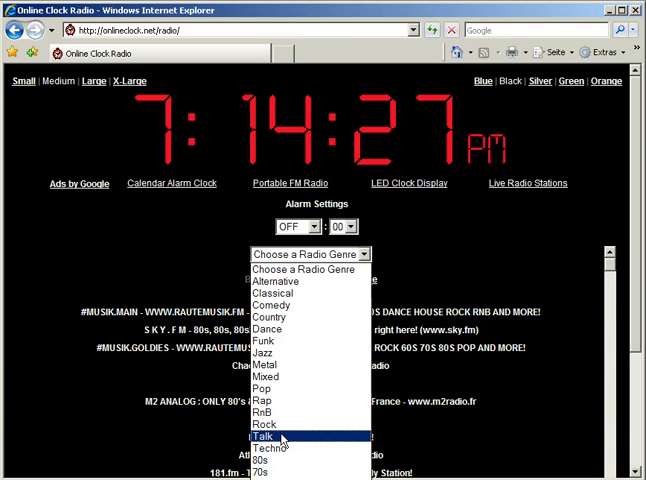
click(268, 432)
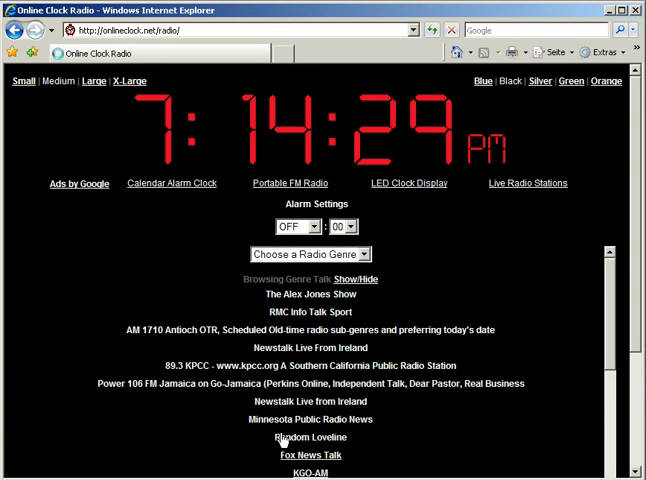
scroll(down, 3)
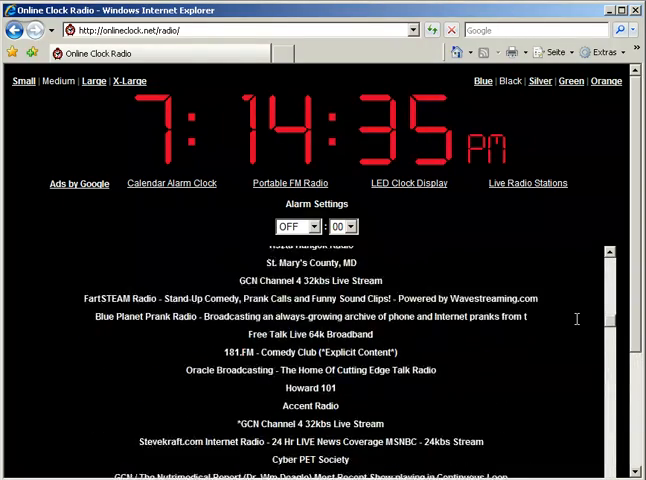
scroll(down, 3)
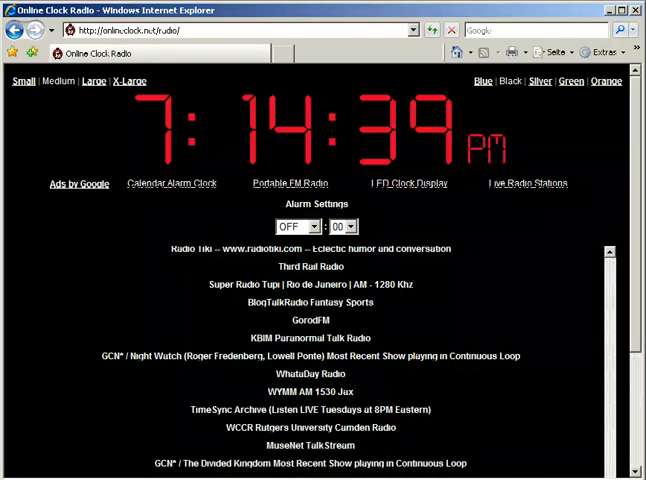
scroll(down, 3)
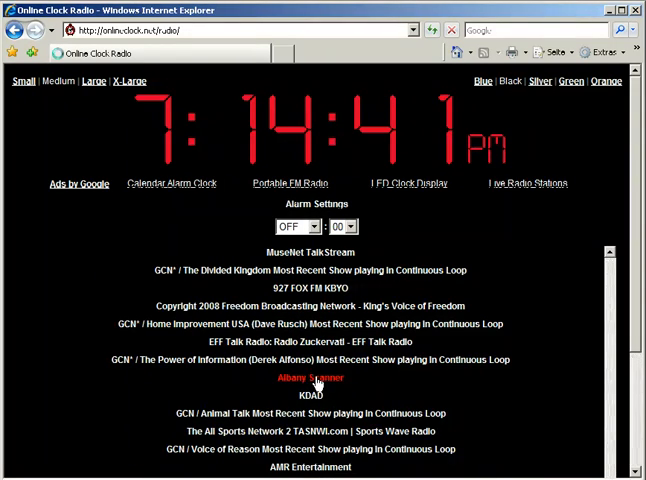
Load the Albany Scanner talk station in the player (genre Talk, bitrate 32).
click(312, 380)
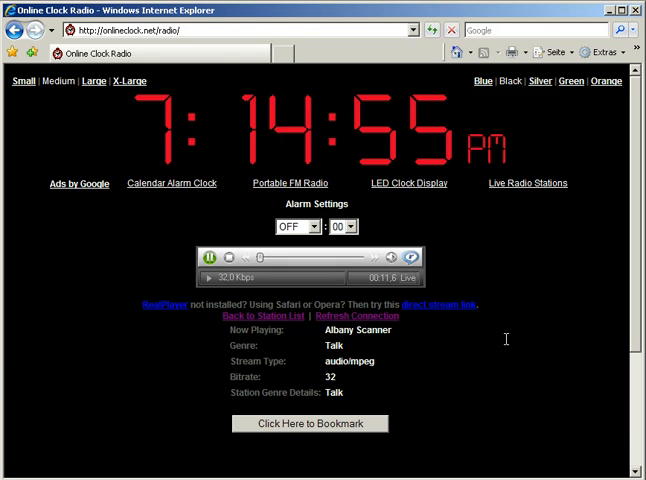
mouse_move(470, 246)
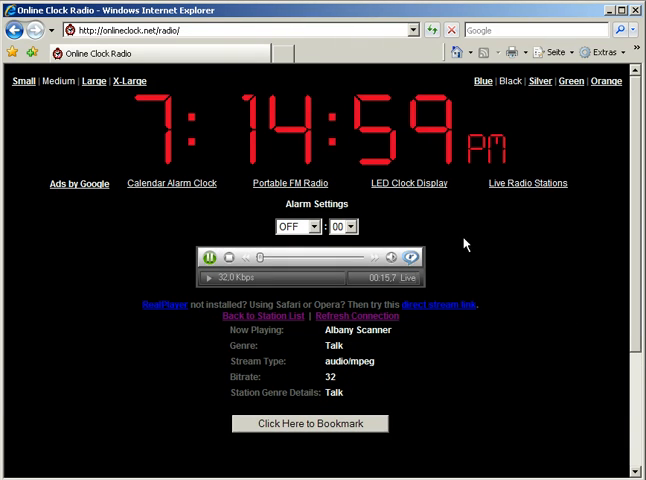
Set the alarm hour to 7 PM and bring up the alarm minute choices.
click(304, 226)
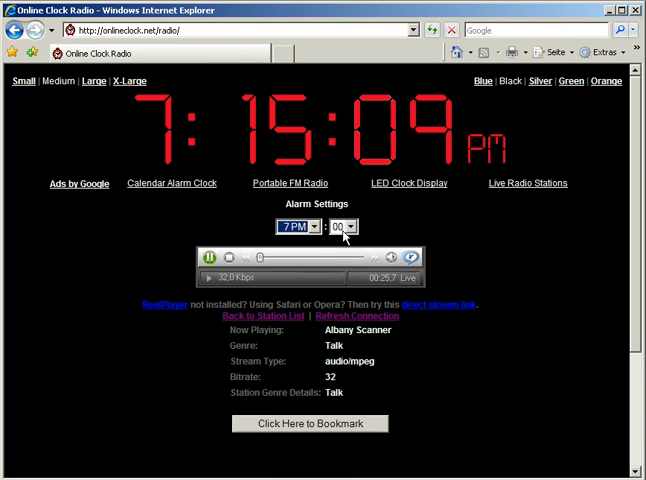
click(344, 228)
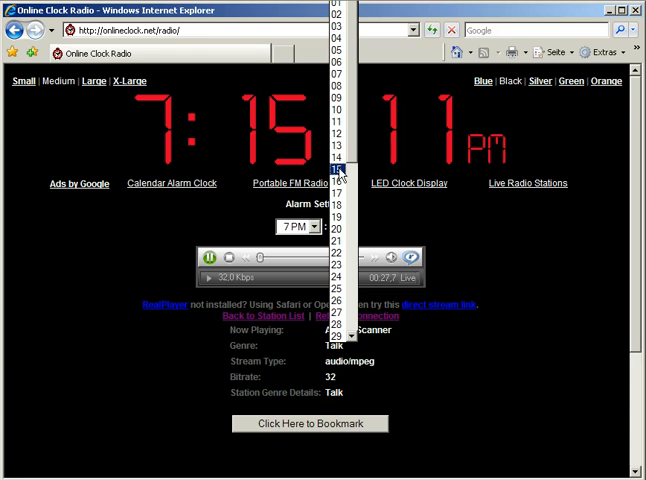